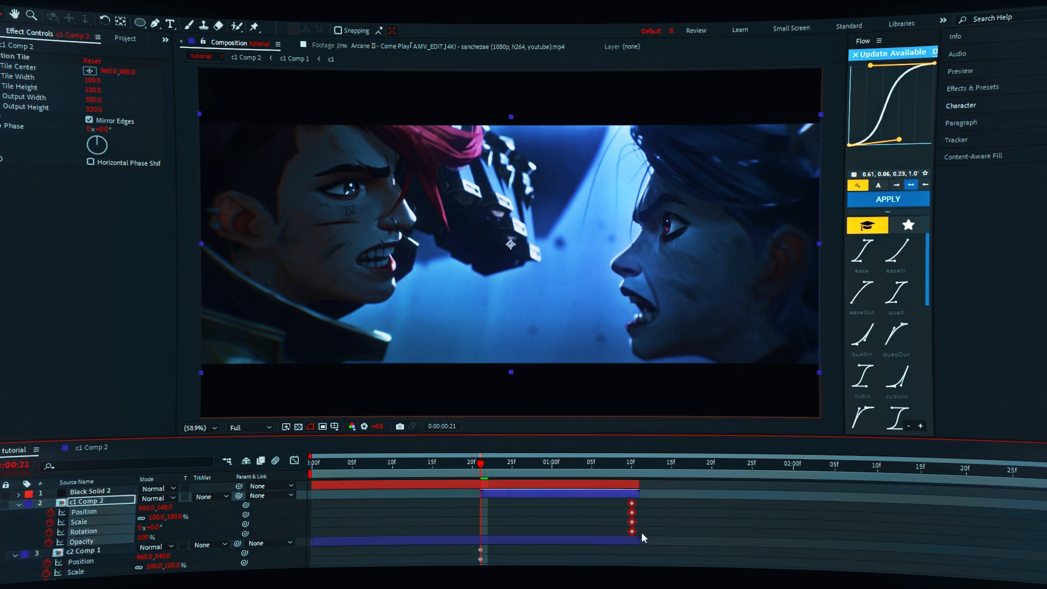
Keyframe c1 Comp 2's scale, rotation and opacity, apply the Flow curve, and confirm the overshoot alert for every property.
left_click(559, 464)
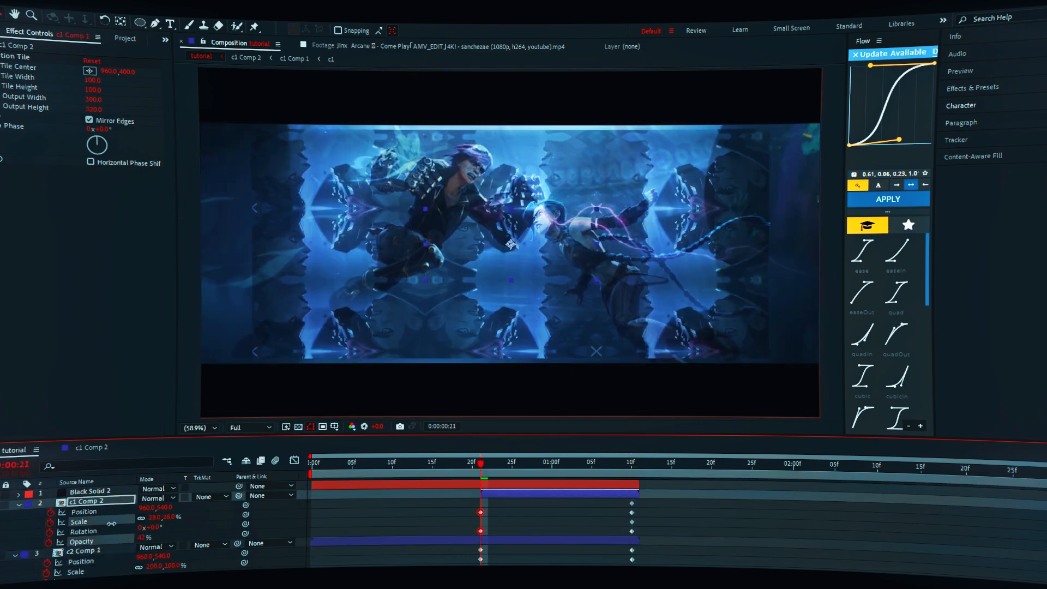
left_click(888, 199)
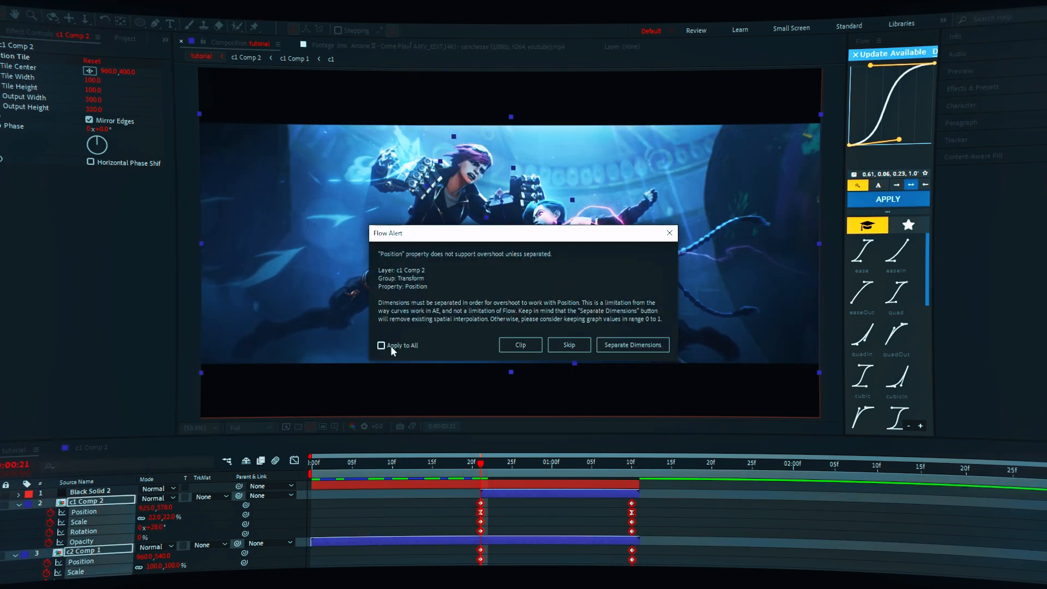
left_click(633, 345)
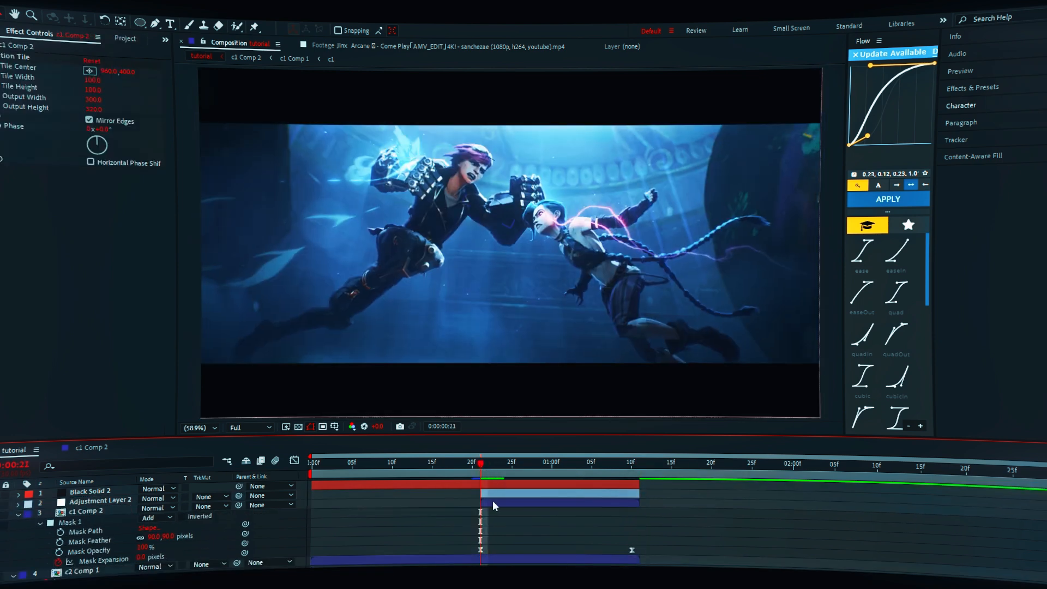
Show Adjustment Layer 2's CC Wide Time settings with one forward and one backward step.
left_click(101, 500)
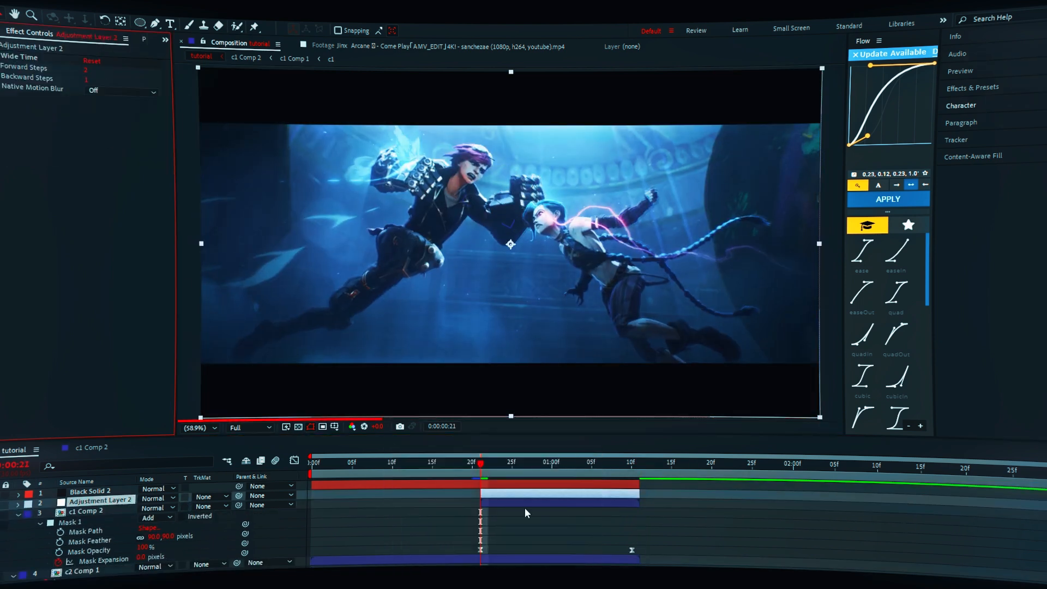